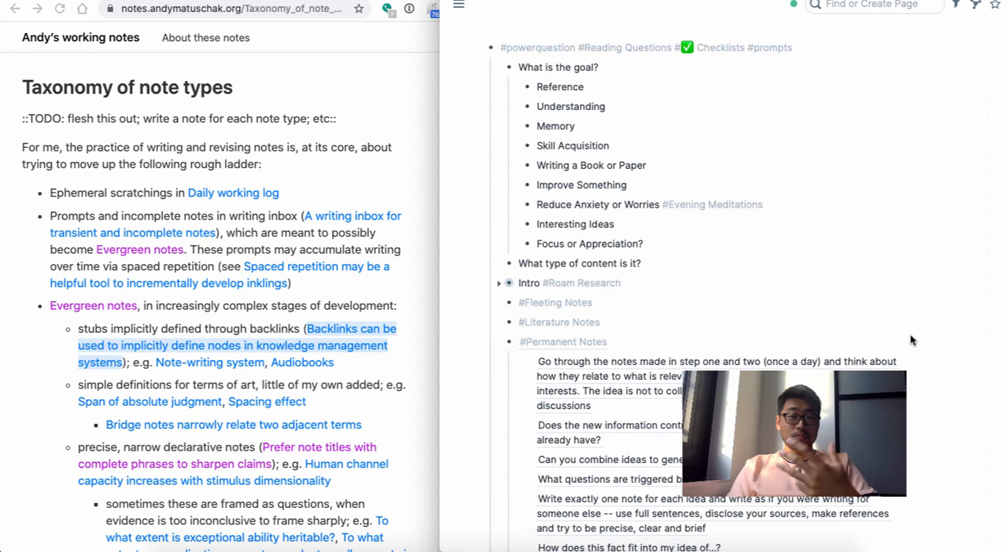
Scroll past the Permanent Notes questions to the How To Read A Book and QEC blocks
scroll(down, 3)
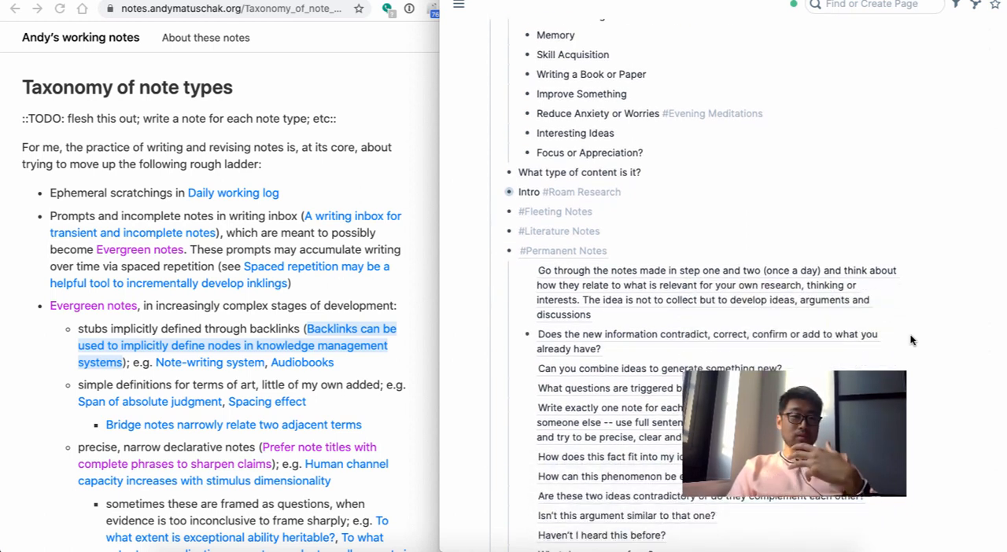
scroll(down, 3)
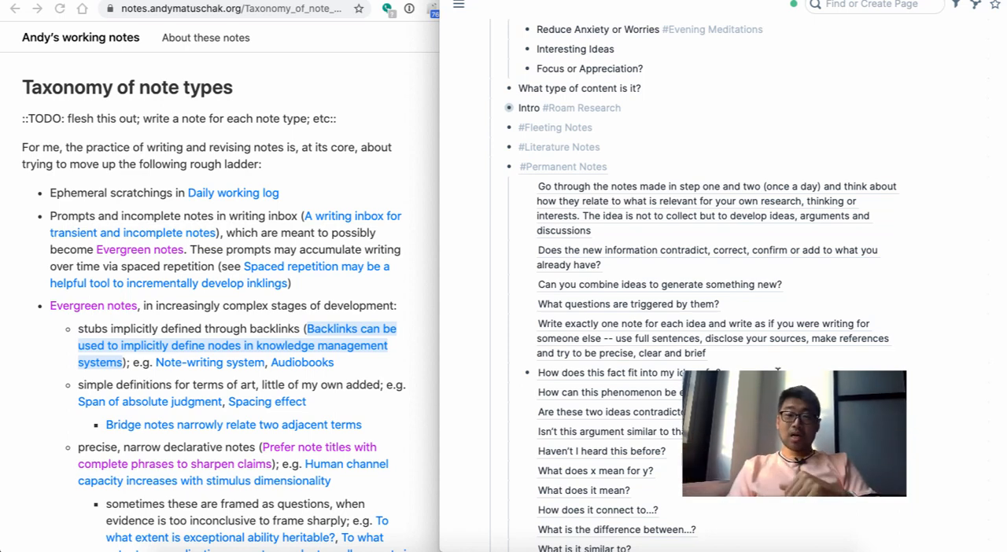
scroll(down, 3)
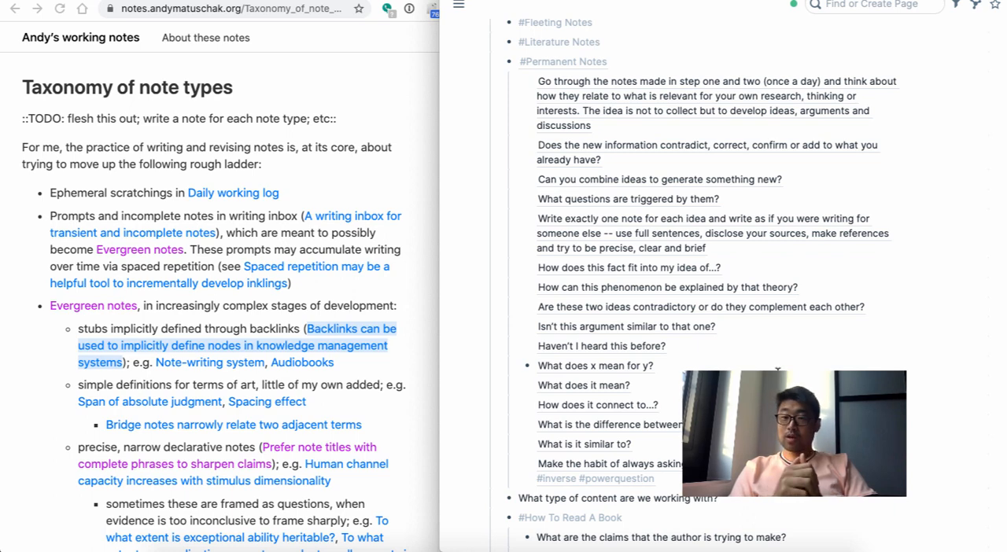
scroll(down, 3)
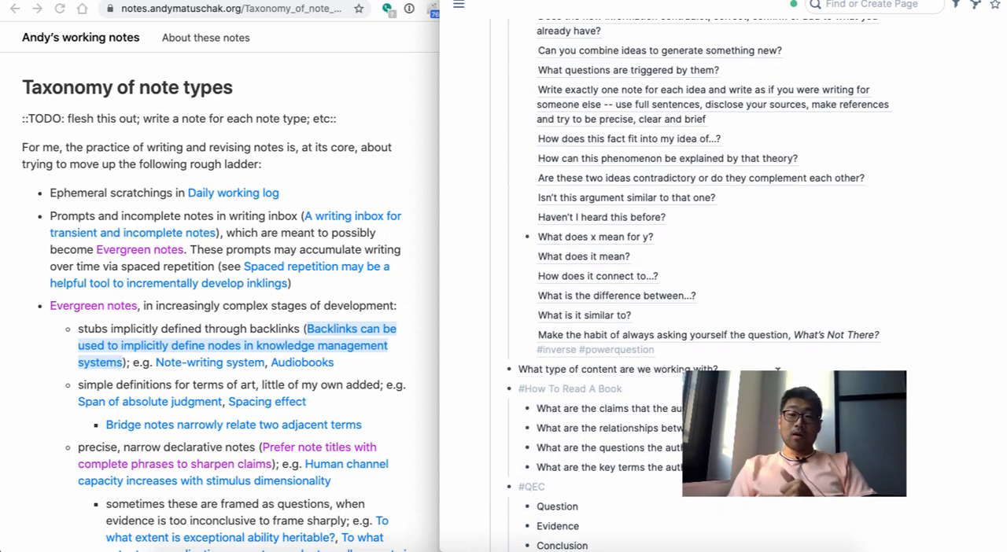
Scroll down to the Taxonomy of Notetaking outline covering Levels 1 through 4
scroll(down, 3)
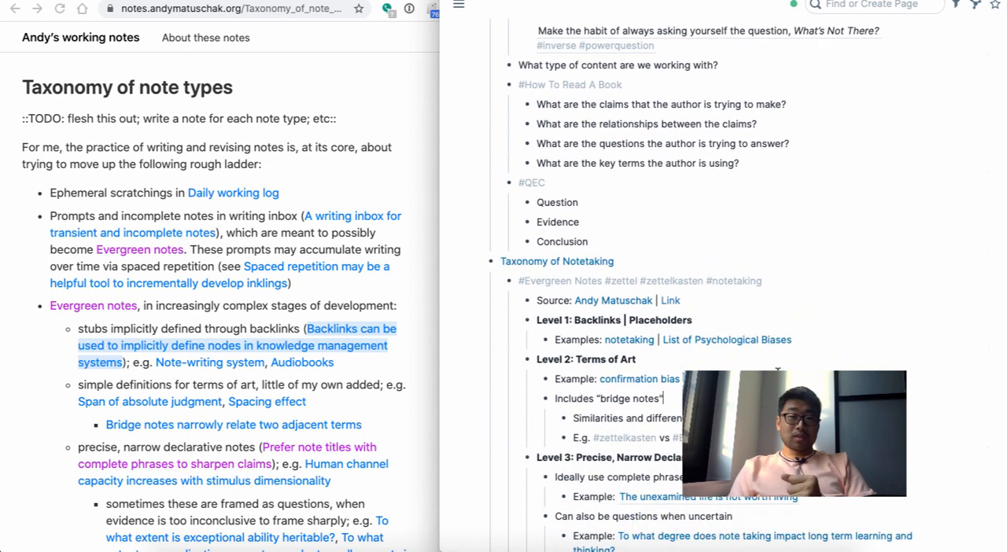
mouse_move(397, 134)
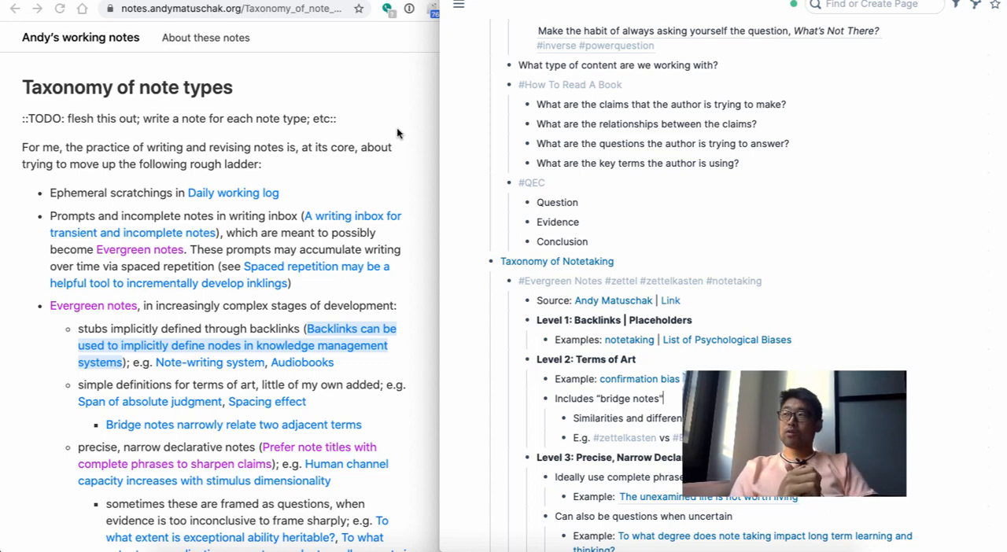
scroll(down, 3)
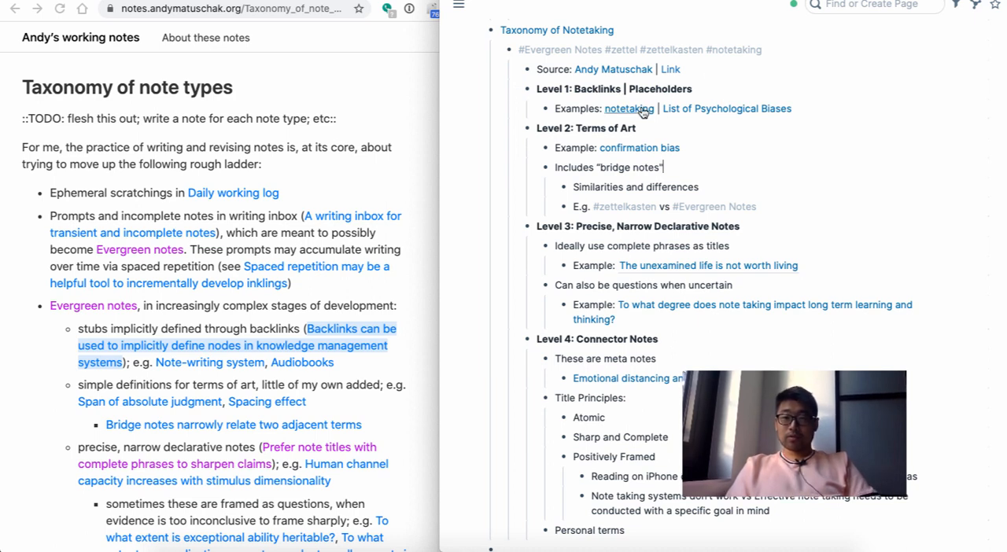
mouse_move(630, 114)
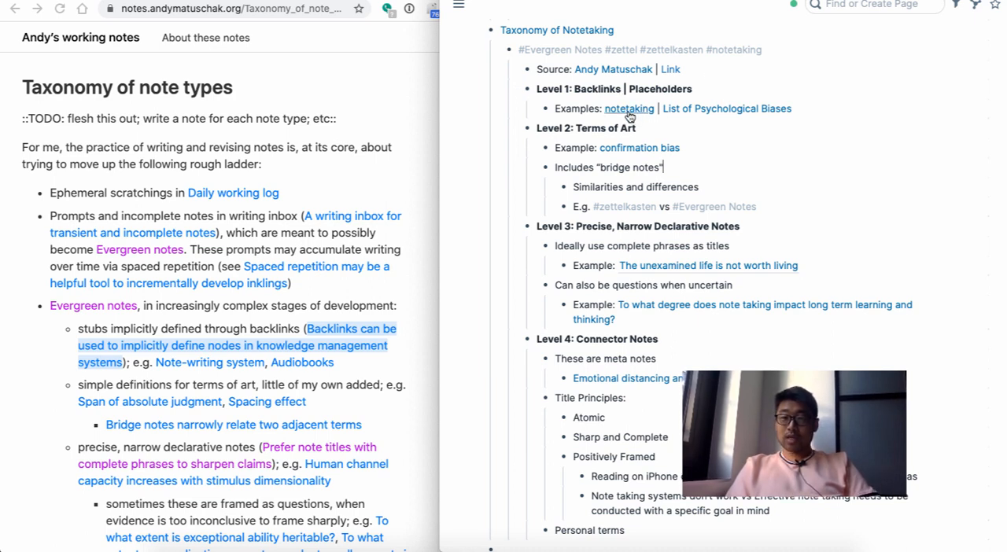
mouse_move(719, 116)
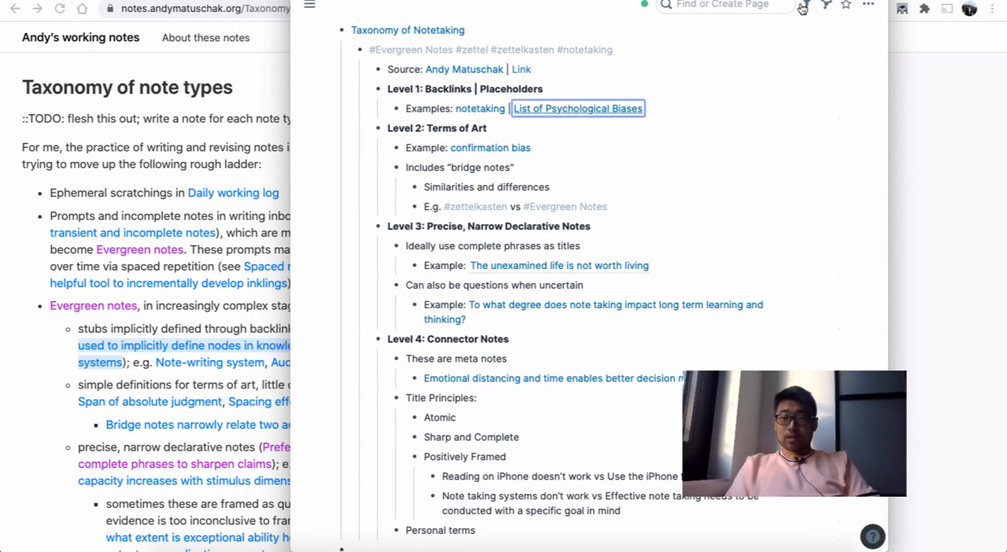
Open List of Psychological Biases in the sidebar and browse its confirmation bias mentions
click(577, 108)
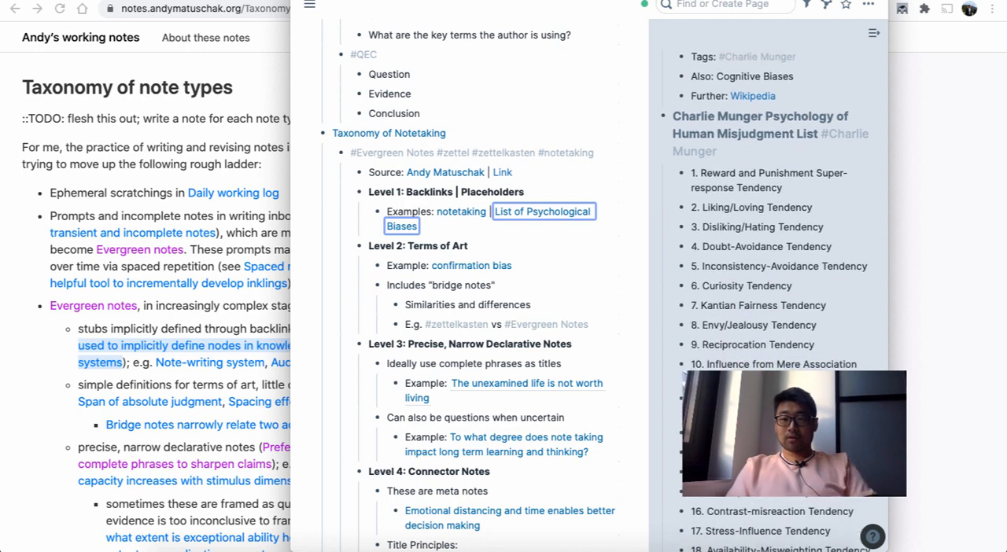
scroll(down, 3)
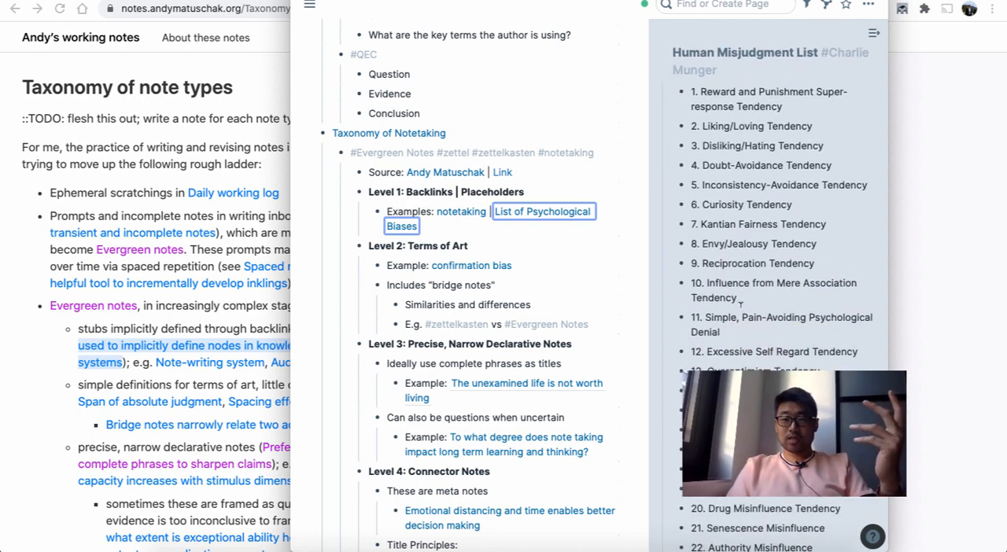
click(542, 218)
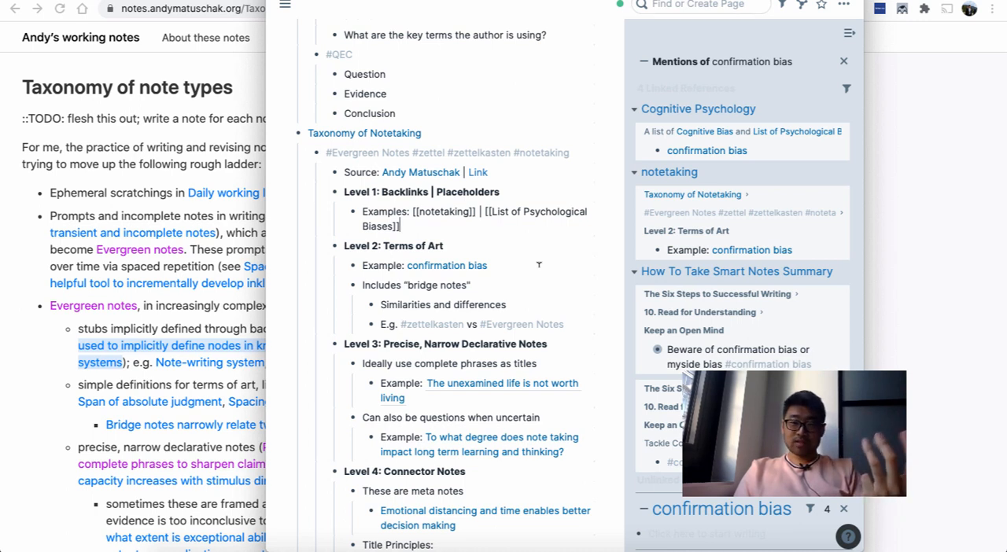
mouse_move(446, 265)
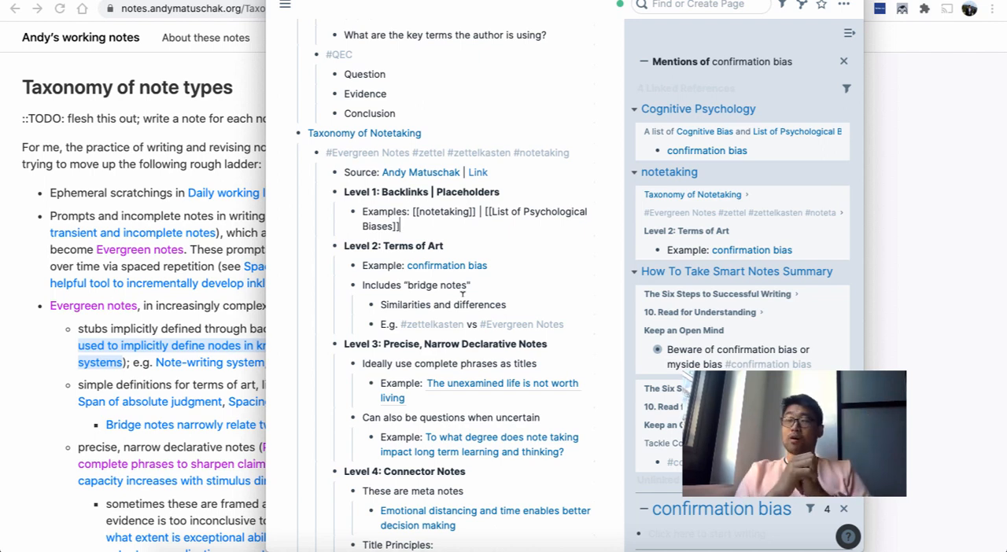
scroll(up, 3)
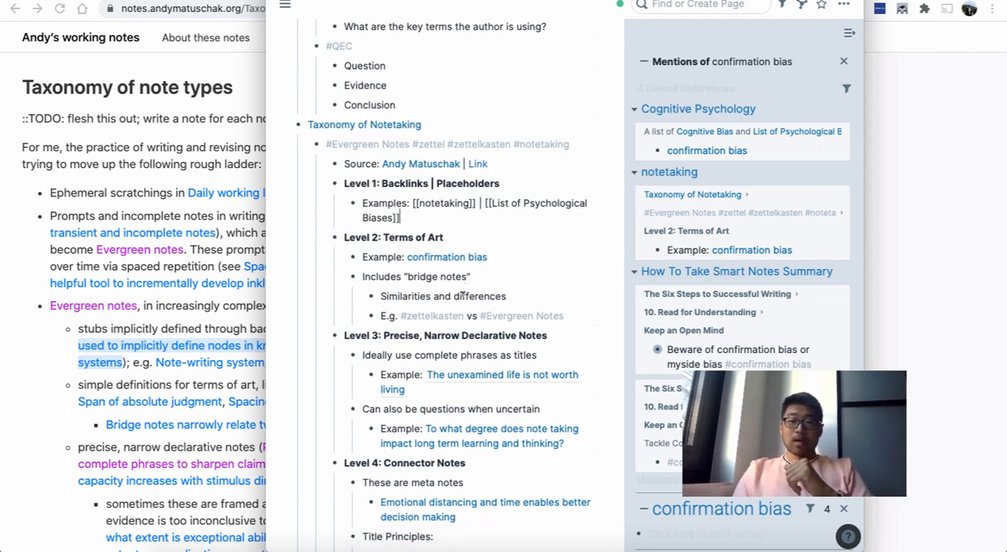
scroll(down, 3)
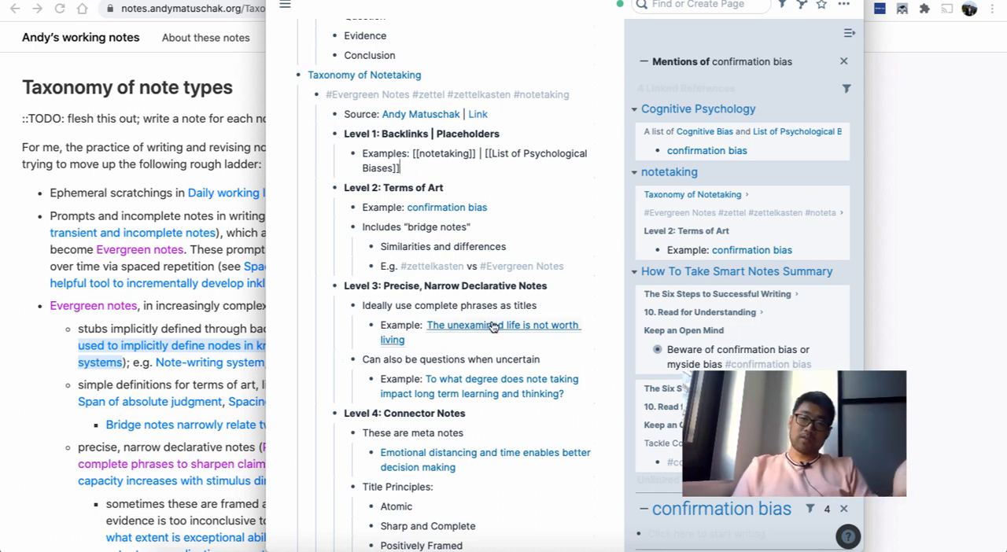
click(503, 325)
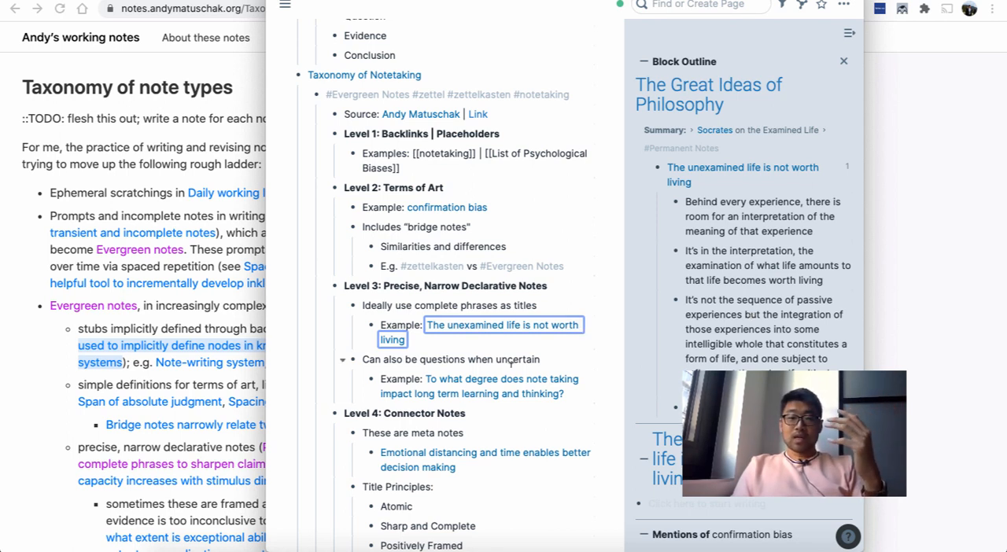
mouse_move(512, 362)
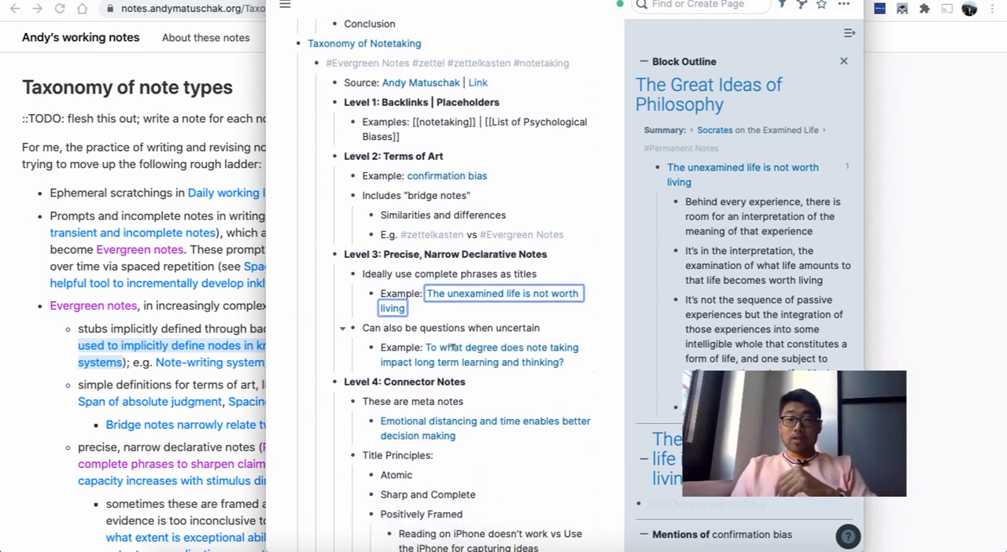
Open the note 'Emotional distancing and time enables better decision making' in the sidebar
scroll(down, 3)
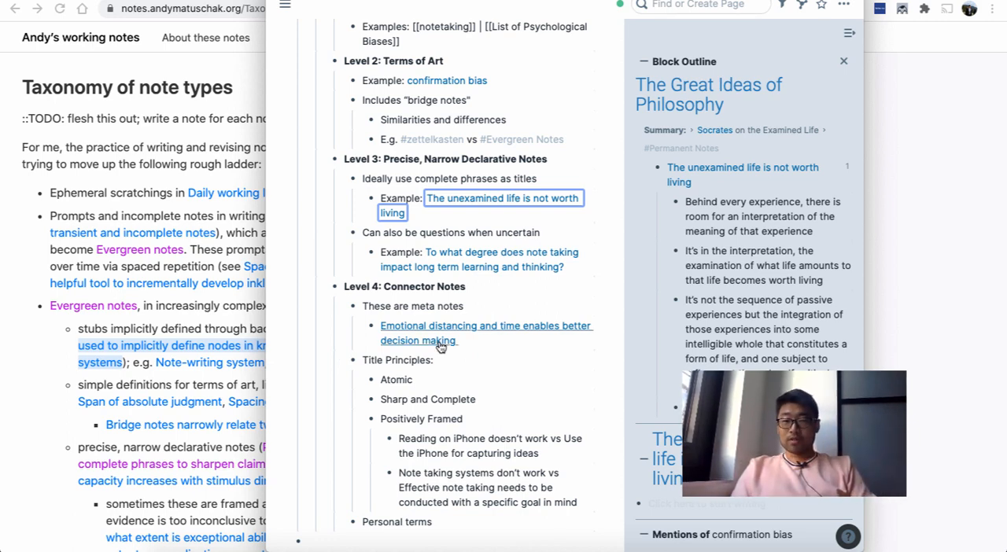
click(485, 326)
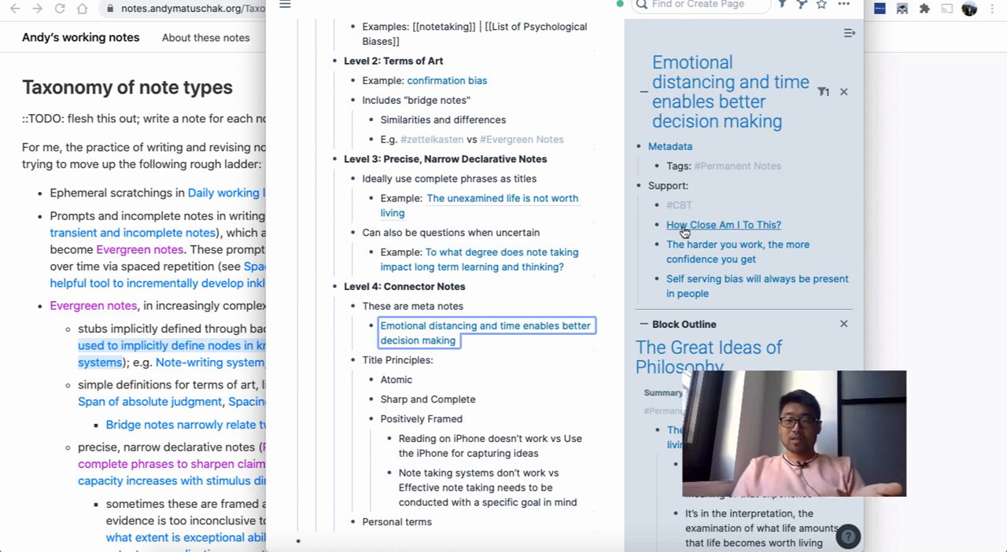
mouse_move(709, 231)
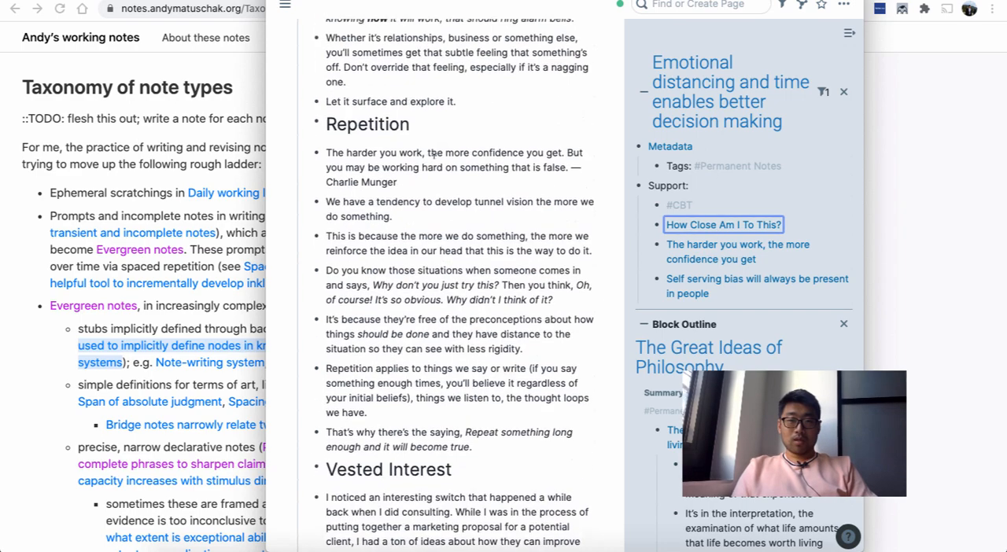
Open 'How Close Am I To This?' in the main view
click(722, 224)
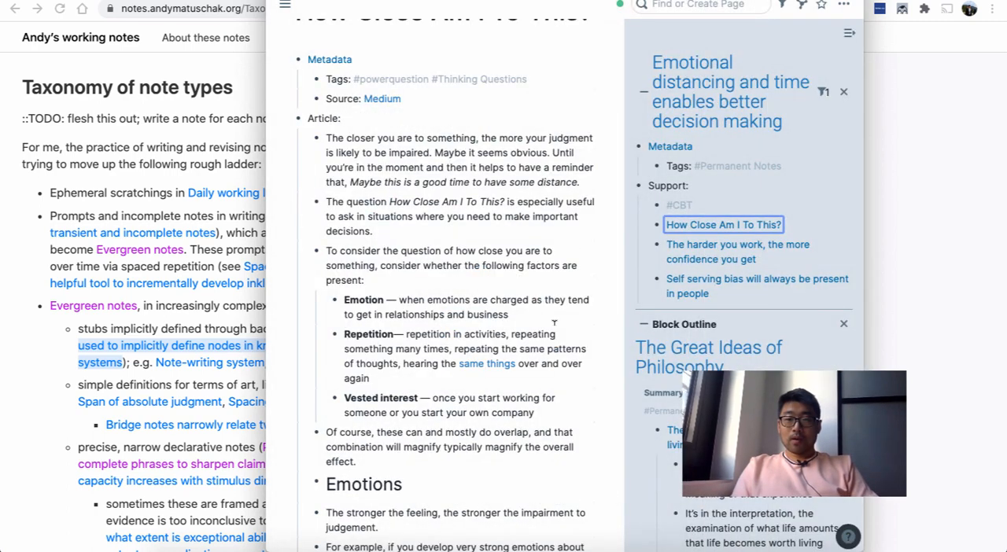
mouse_move(696, 265)
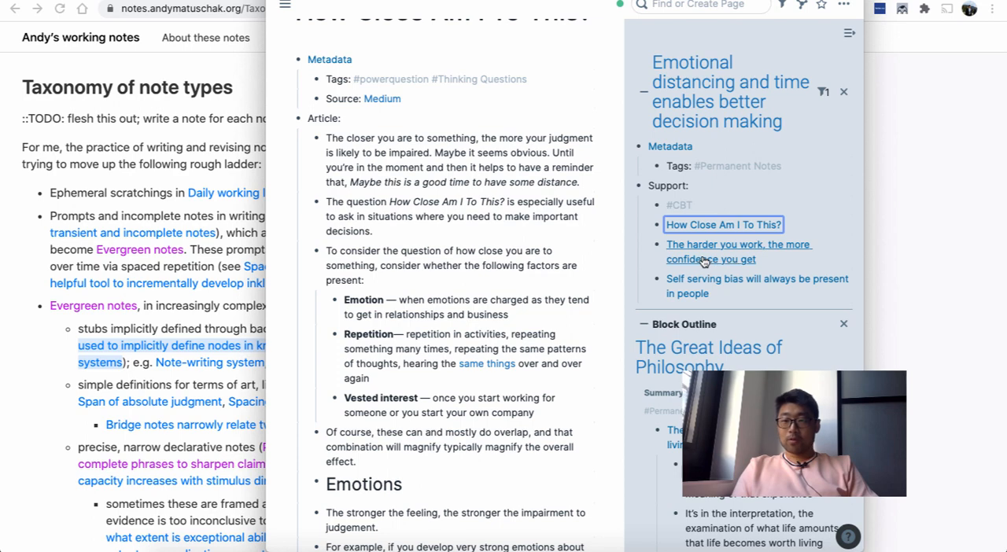
mouse_move(729, 266)
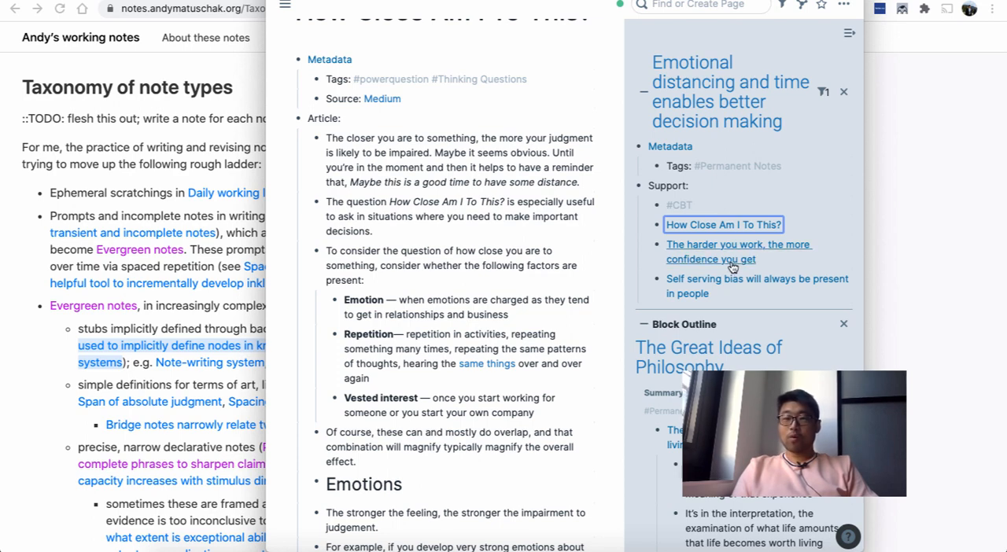
mouse_move(674, 265)
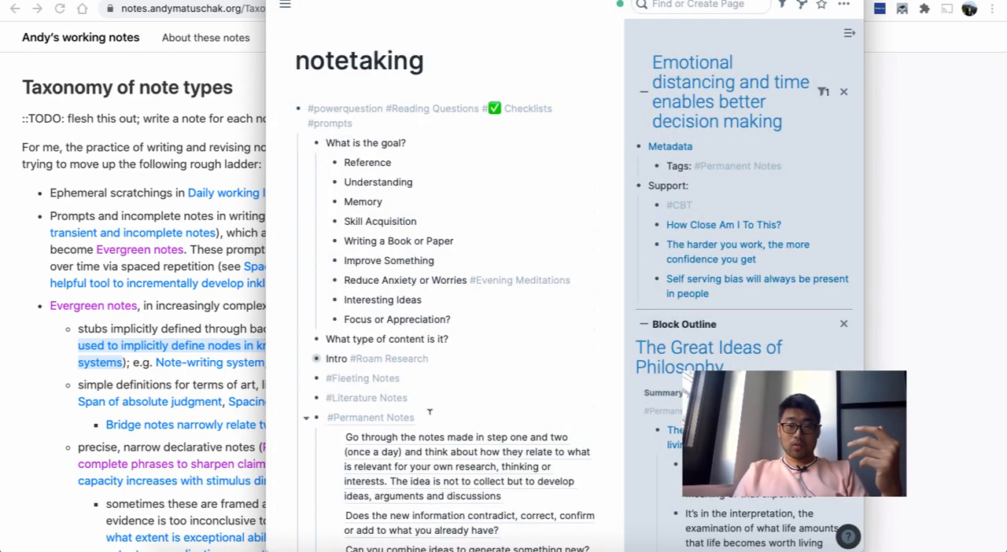
Scroll the notetaking page to Levels 2–4 and the Connector Notes title principles
scroll(down, 3)
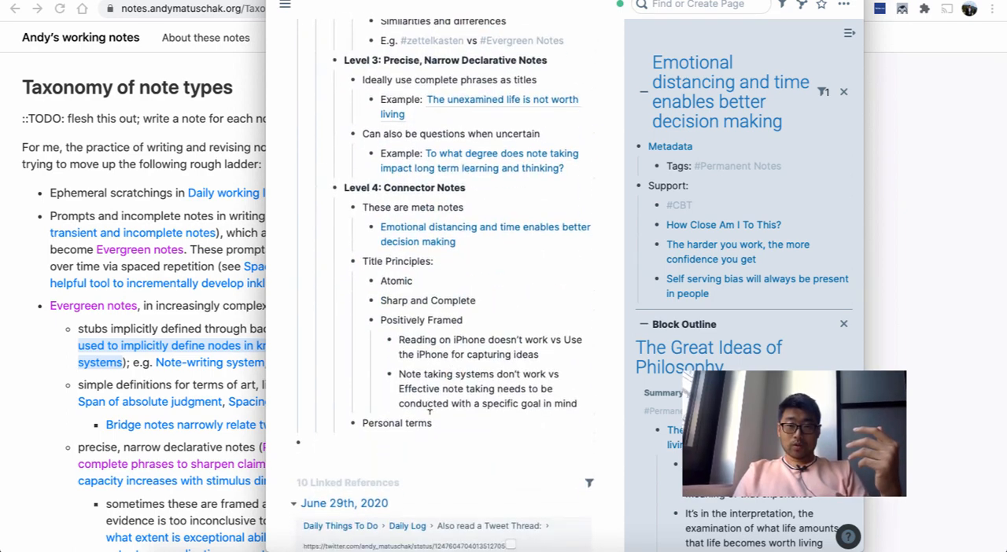
scroll(down, 3)
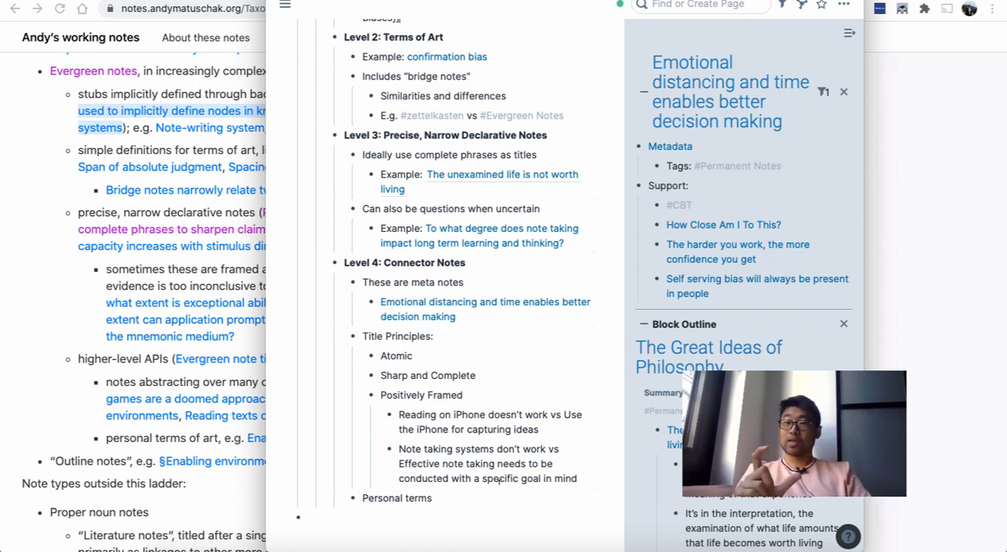
scroll(up, 3)
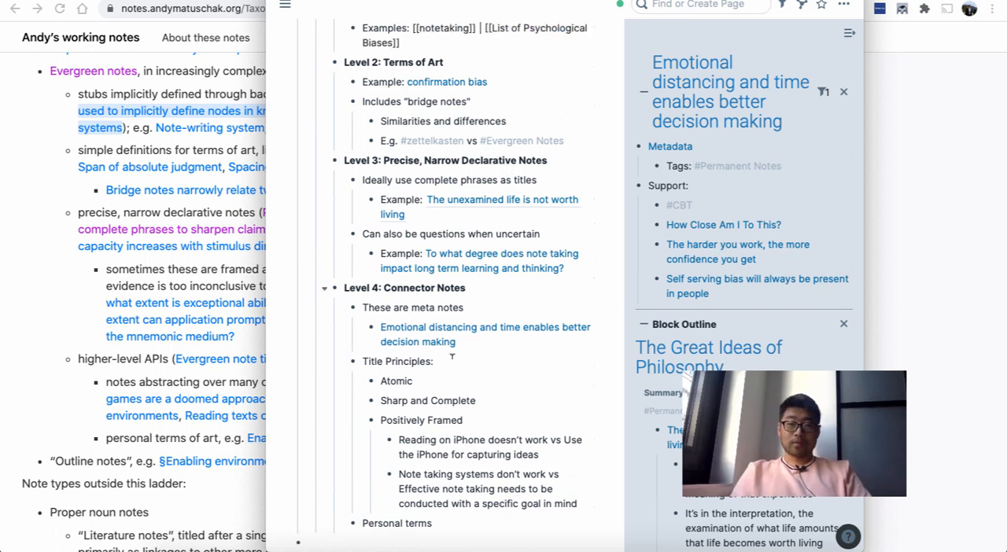